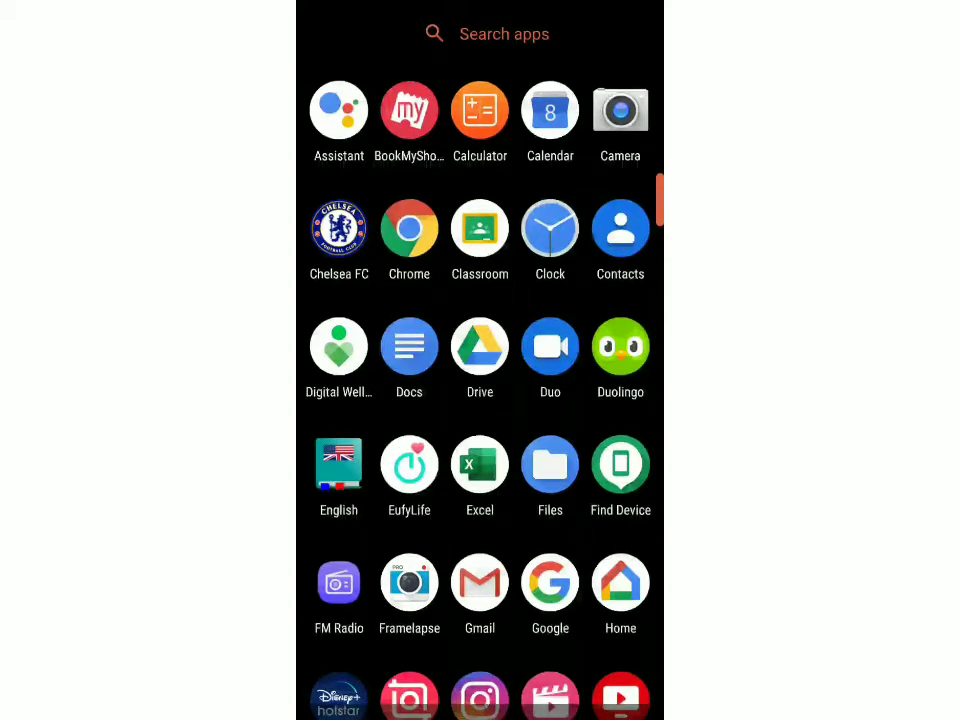
Step: Scroll the app drawer to the end so YouTube appears among Prime Video–Zoom
scroll("down", 3)
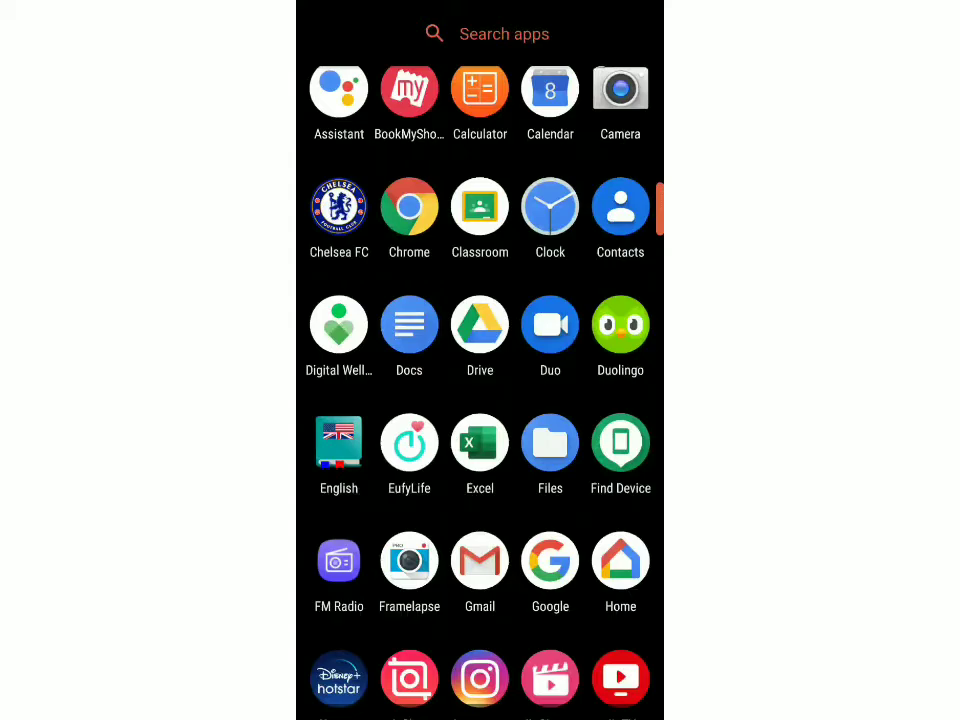
scroll("down", 3)
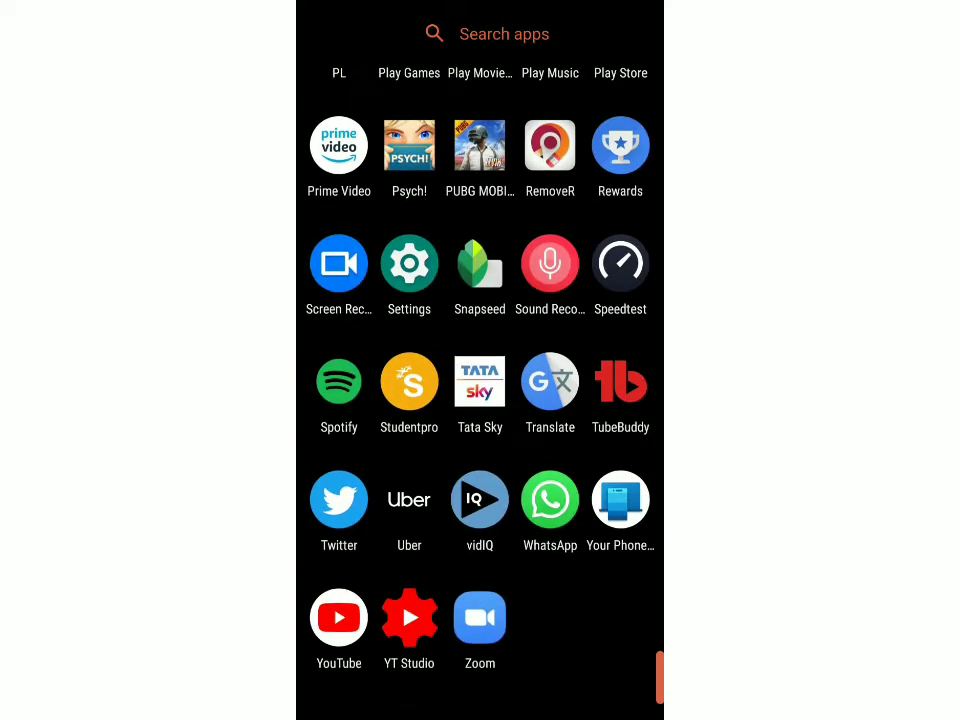
Step: Launch YouTube, skim the Explore feed, and go to the Library section
left_click(338, 616)
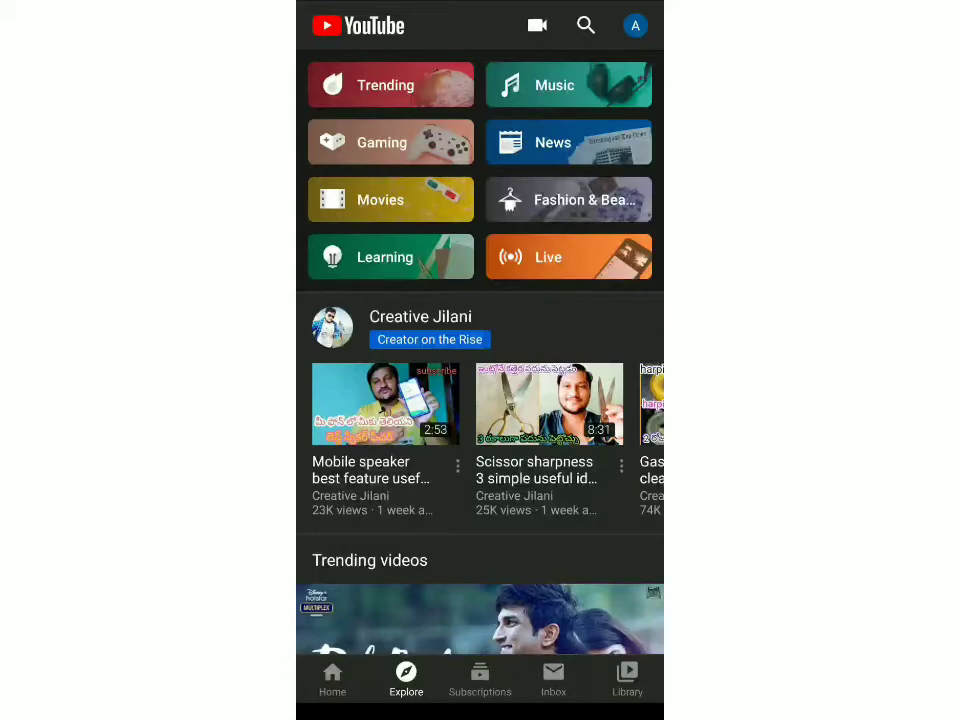
scroll("down", 3)
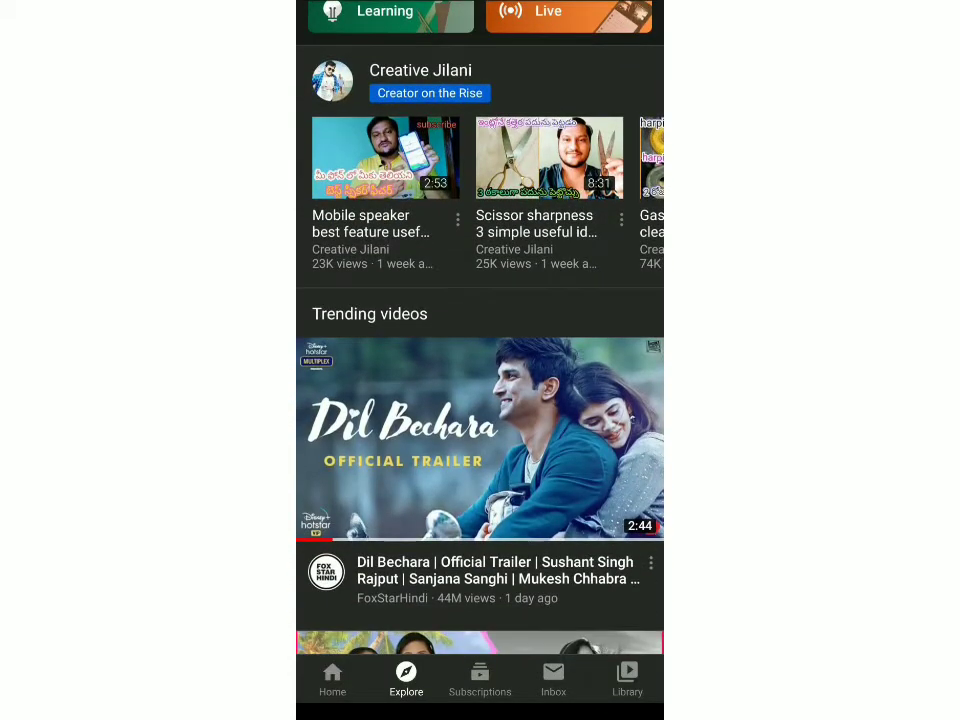
scroll("down", 3)
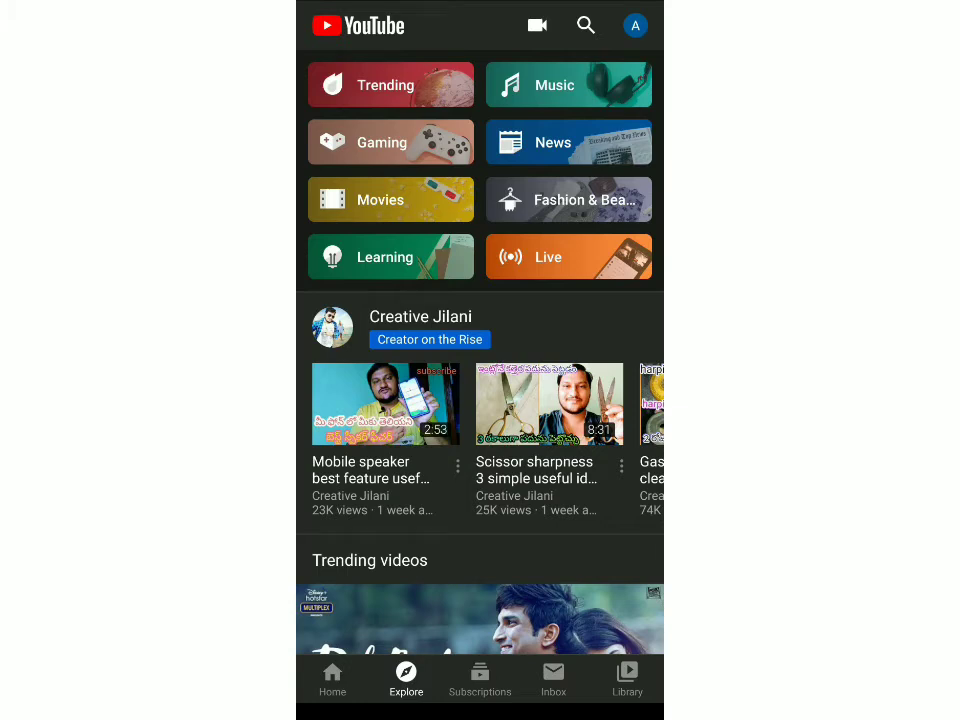
left_click(628, 678)
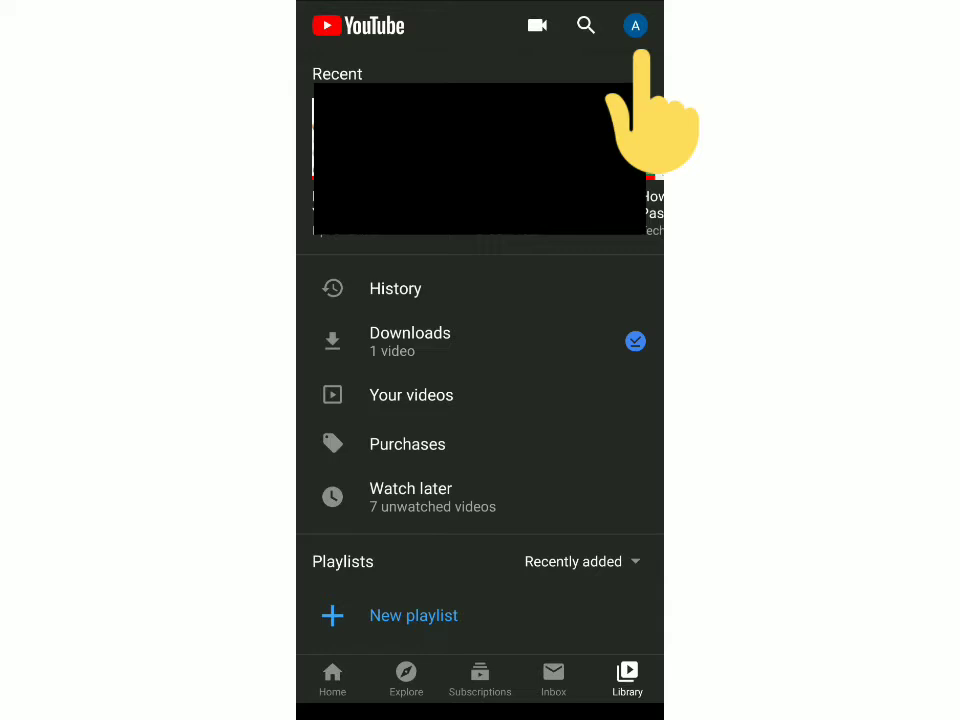
Step: From the account menu, reach Settings > General where Location shows India
left_click(636, 24)
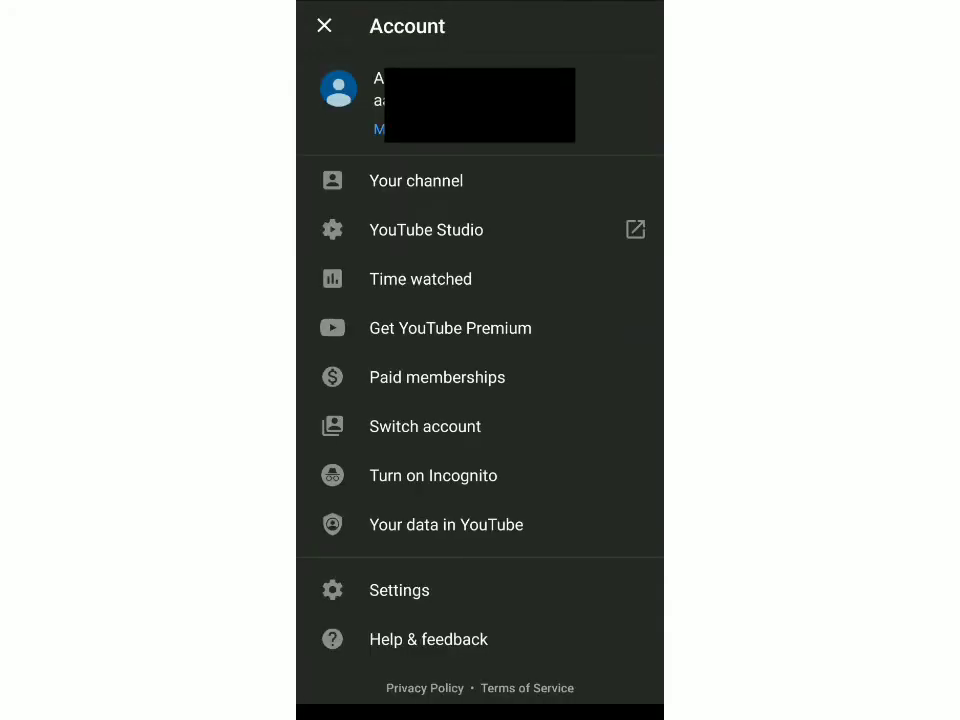
left_click(400, 590)
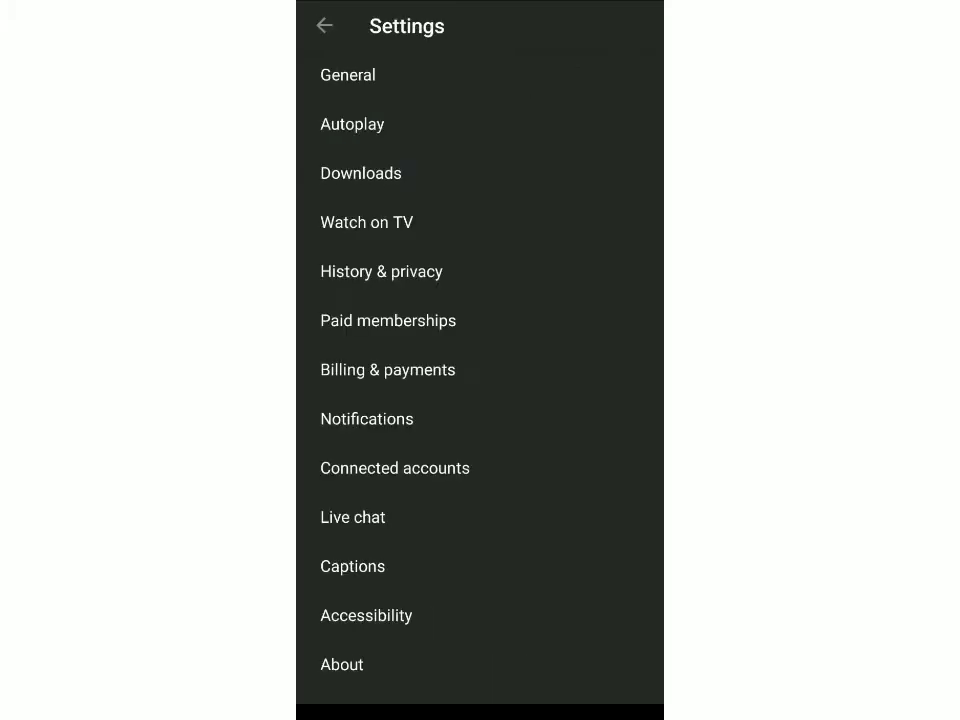
left_click(348, 74)
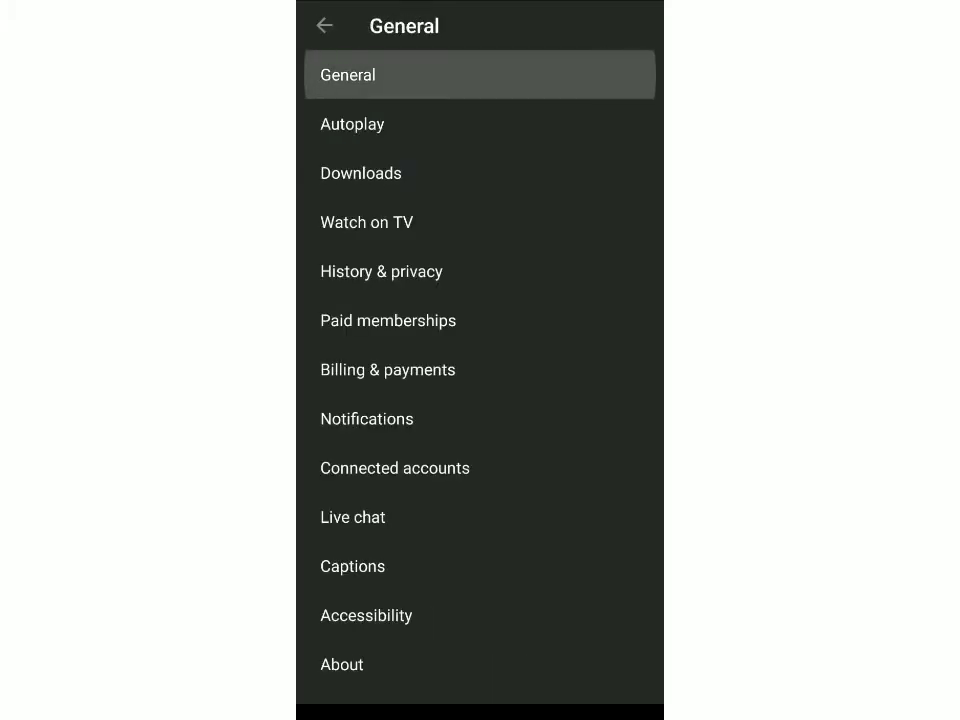
left_click(348, 74)
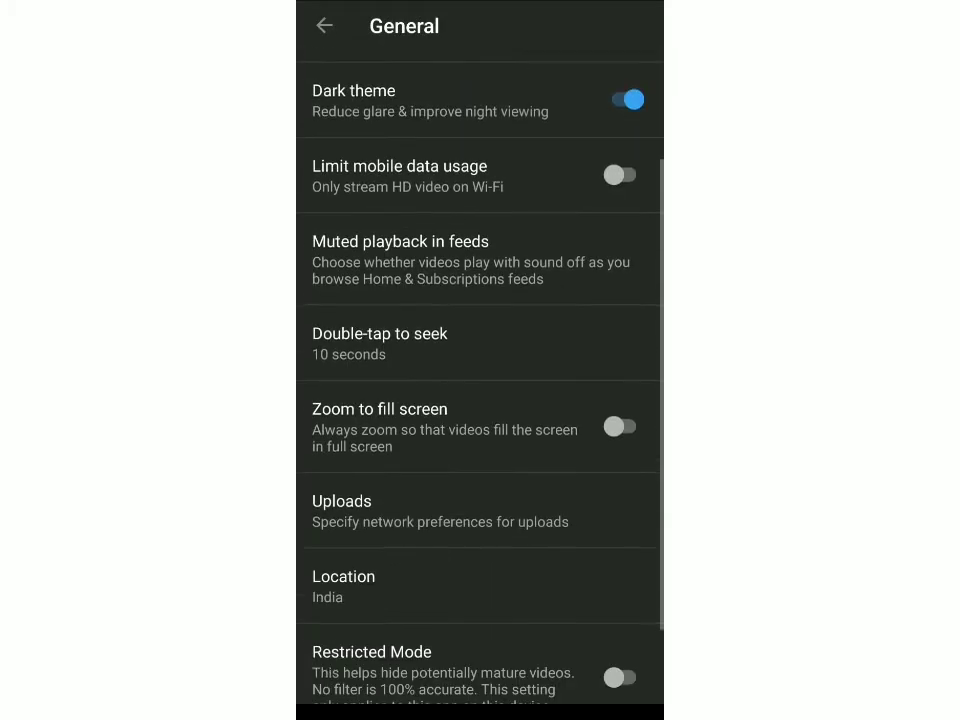
Step: In Location, browse the country list toward United States, leaving India selected
scroll("down", 3)
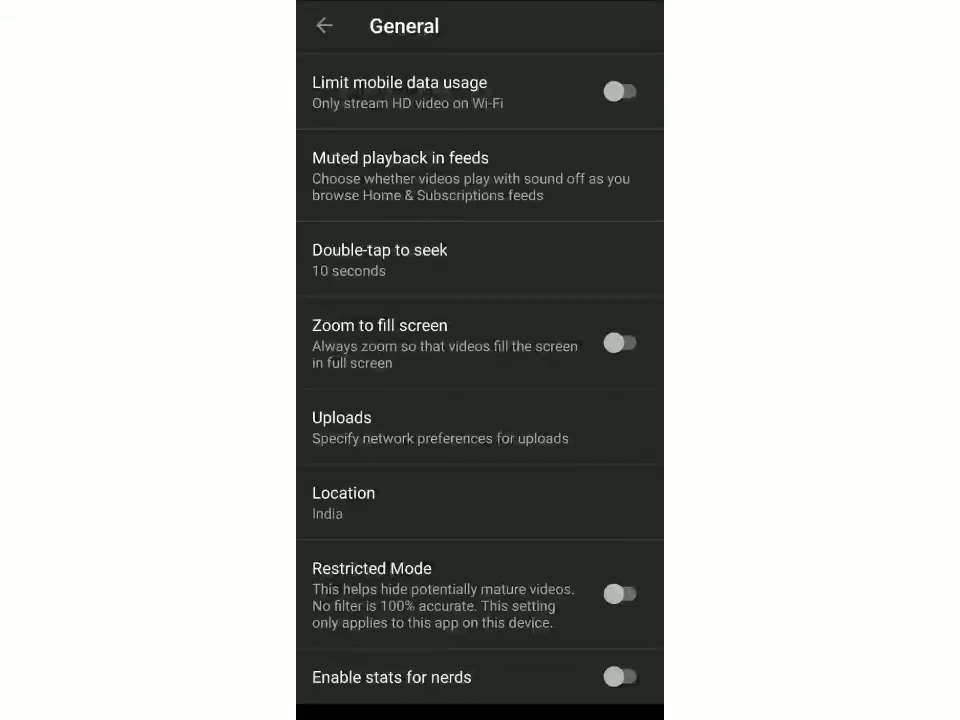
left_click(344, 500)
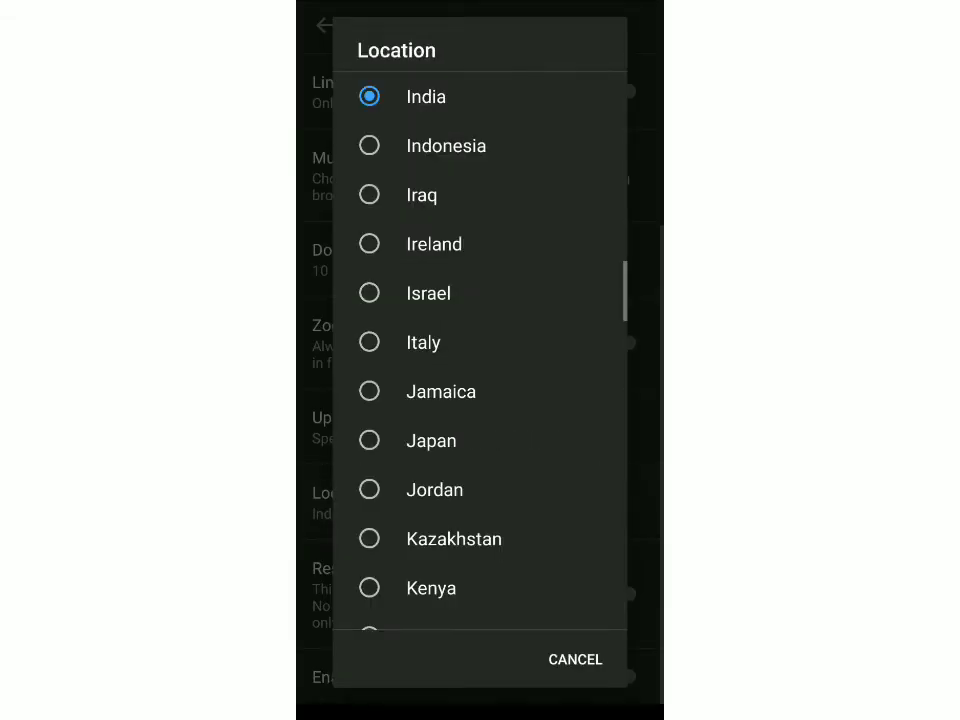
scroll("down", 3)
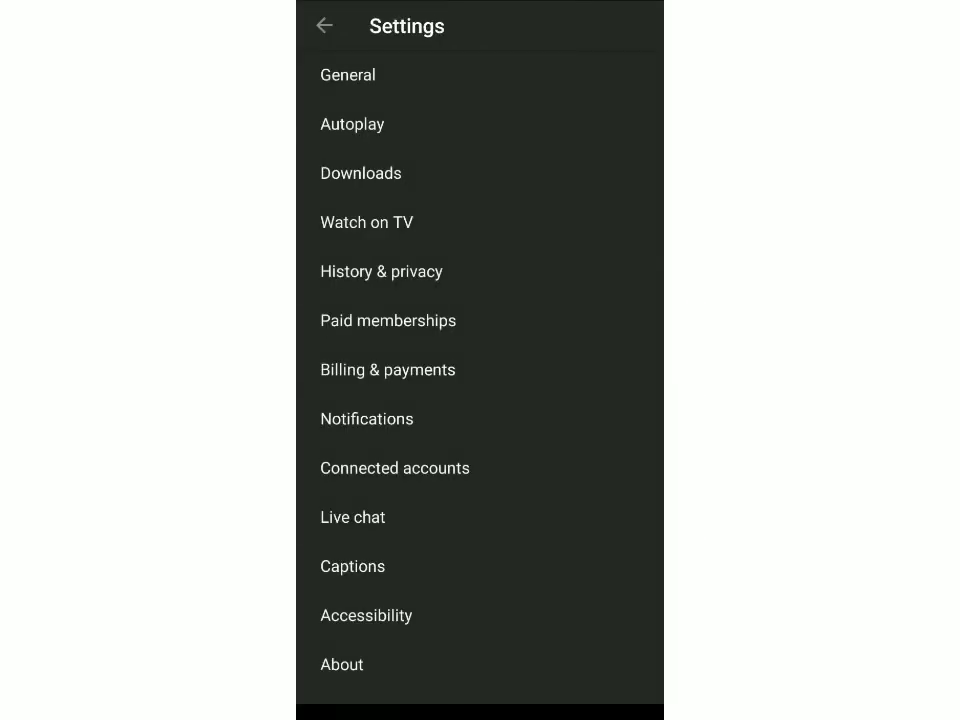
Step: Return to the Explore page and scroll through its trending videos list
left_click(324, 24)
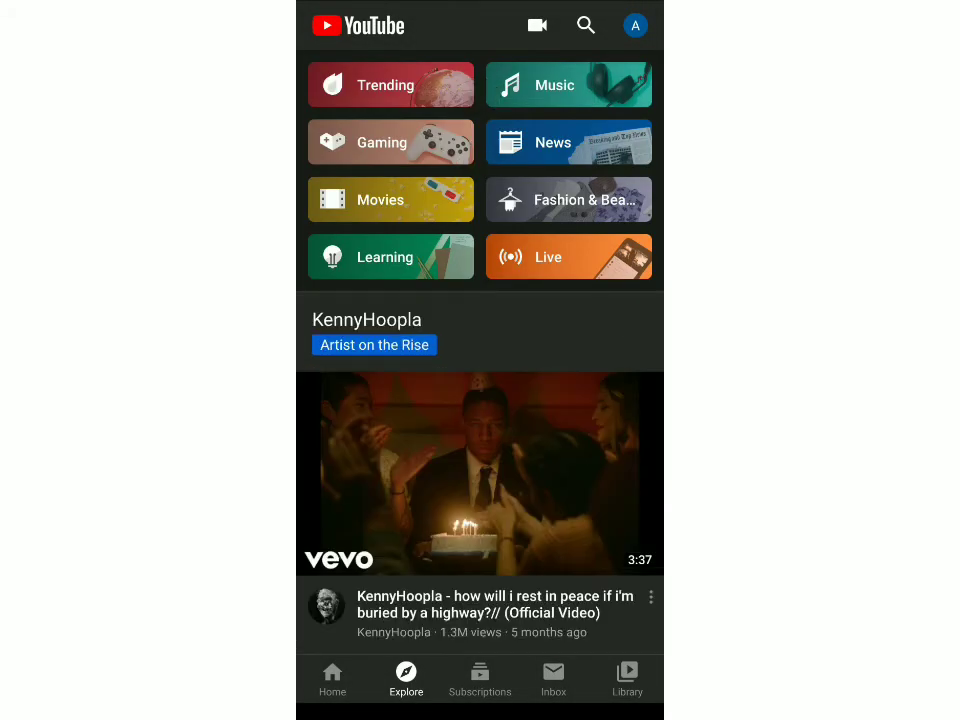
scroll("down", 3)
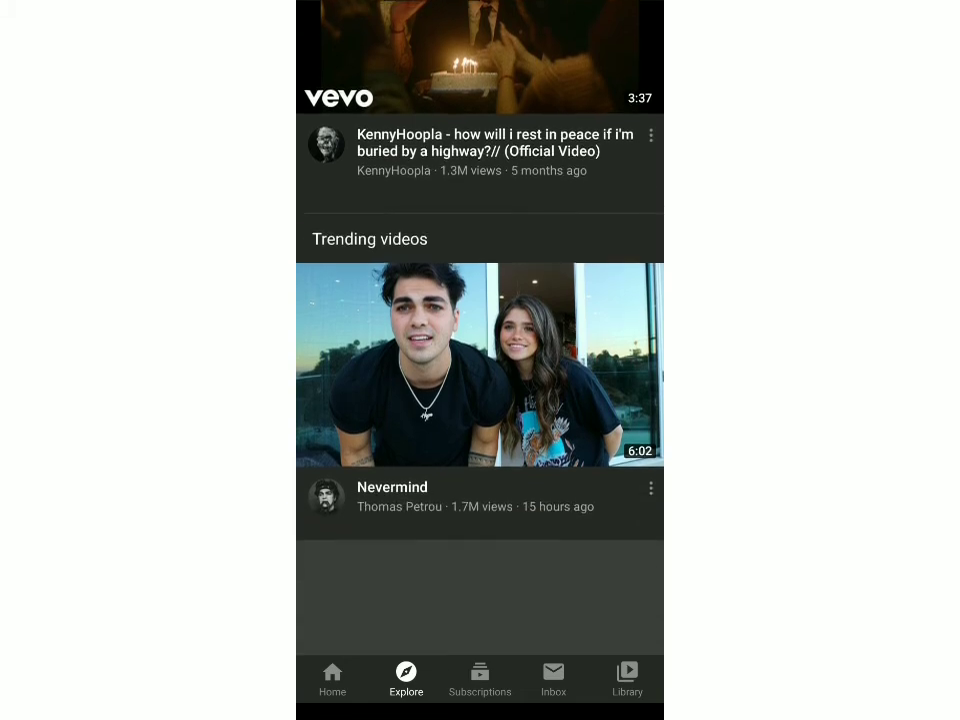
scroll("down", 3)
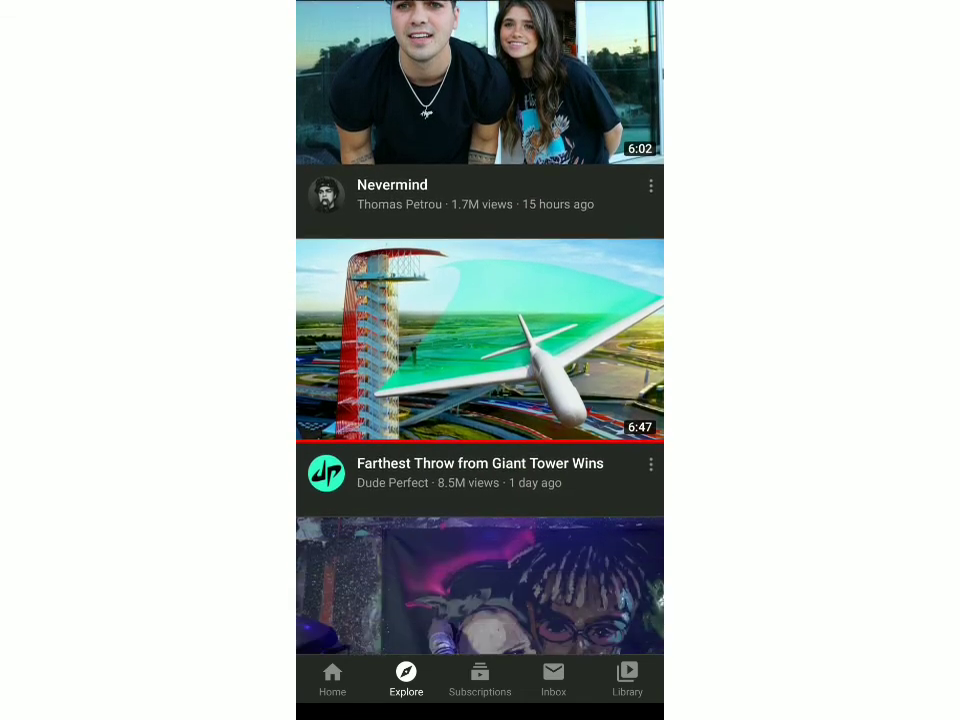